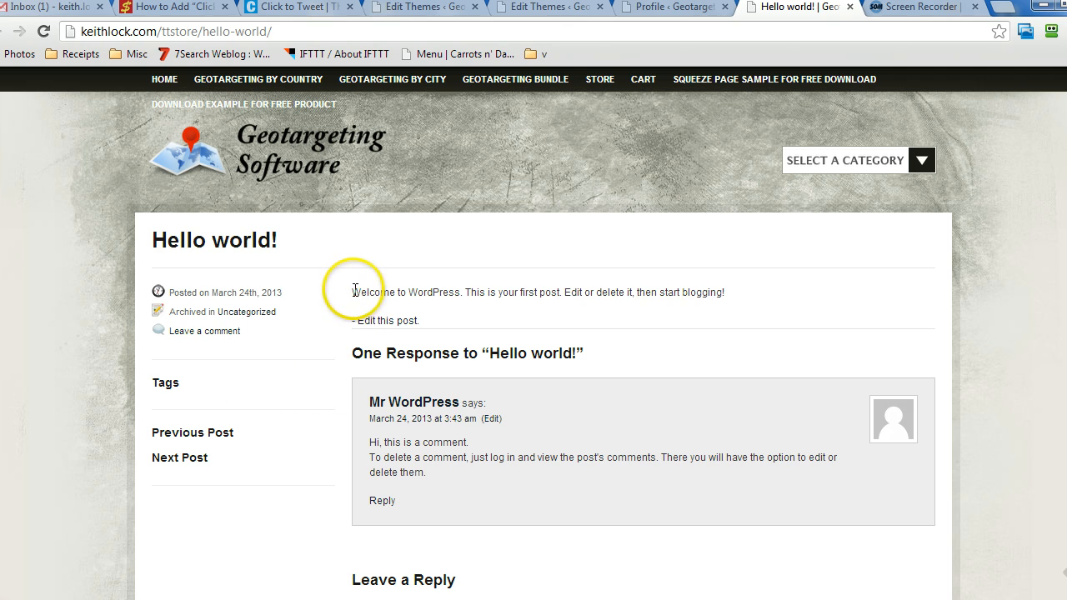
# Leave the Hello world! post and return to the Aperture functions.php in the theme editor
pyautogui.moveTo(353, 291); pyautogui.dragTo(725, 292)
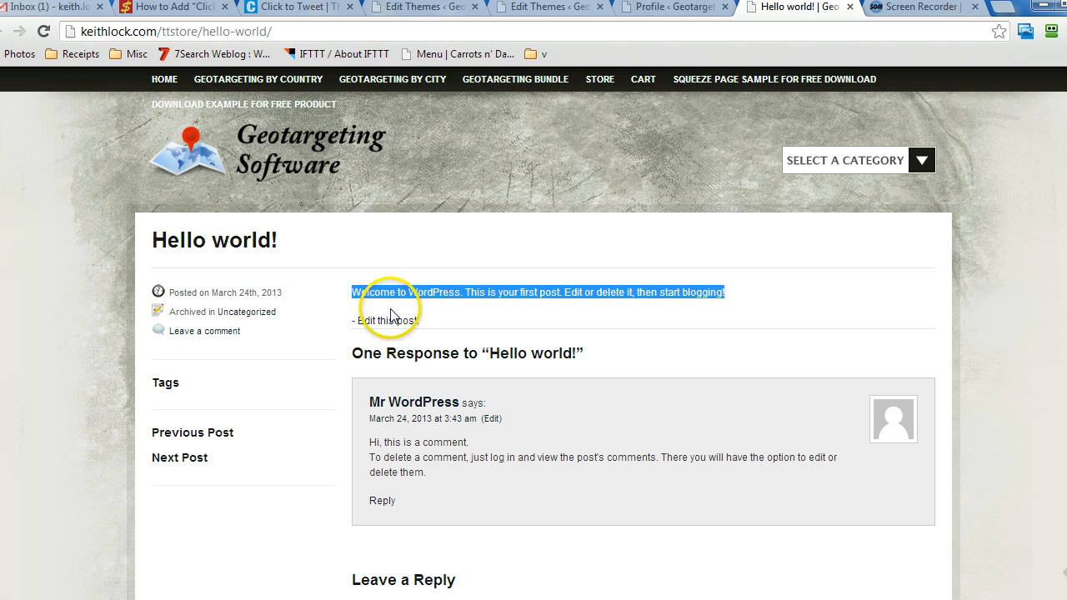
pyautogui.click(367, 310)
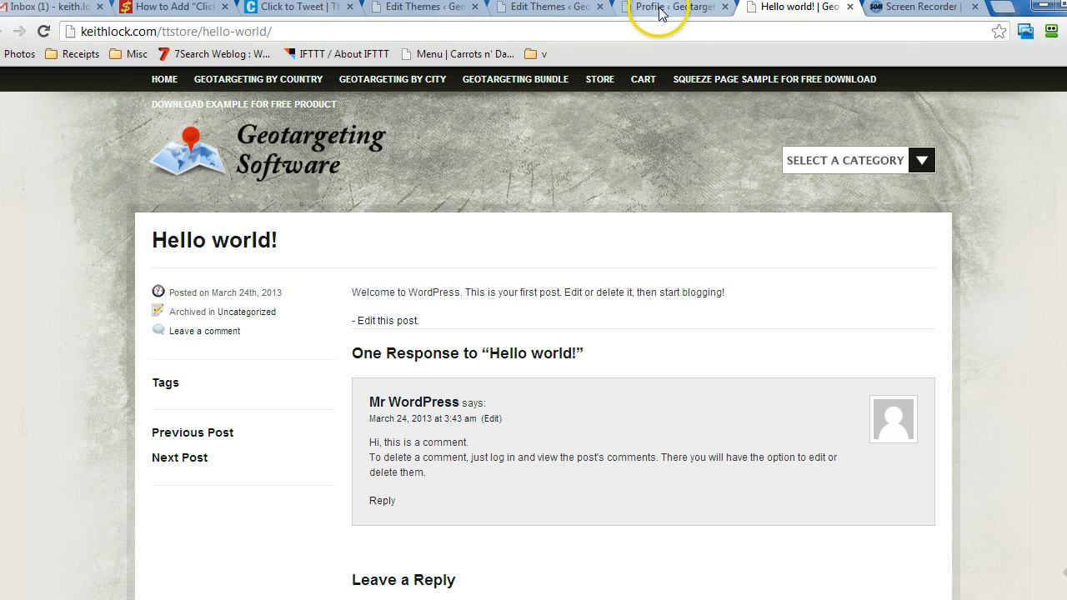
pyautogui.click(674, 6)
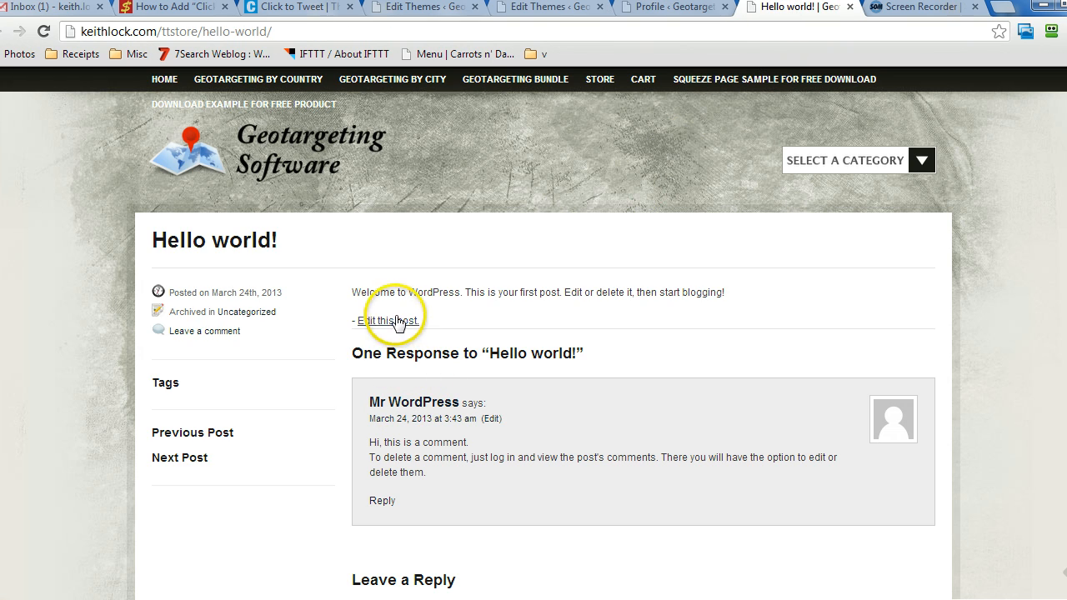
pyautogui.moveTo(792, 151)
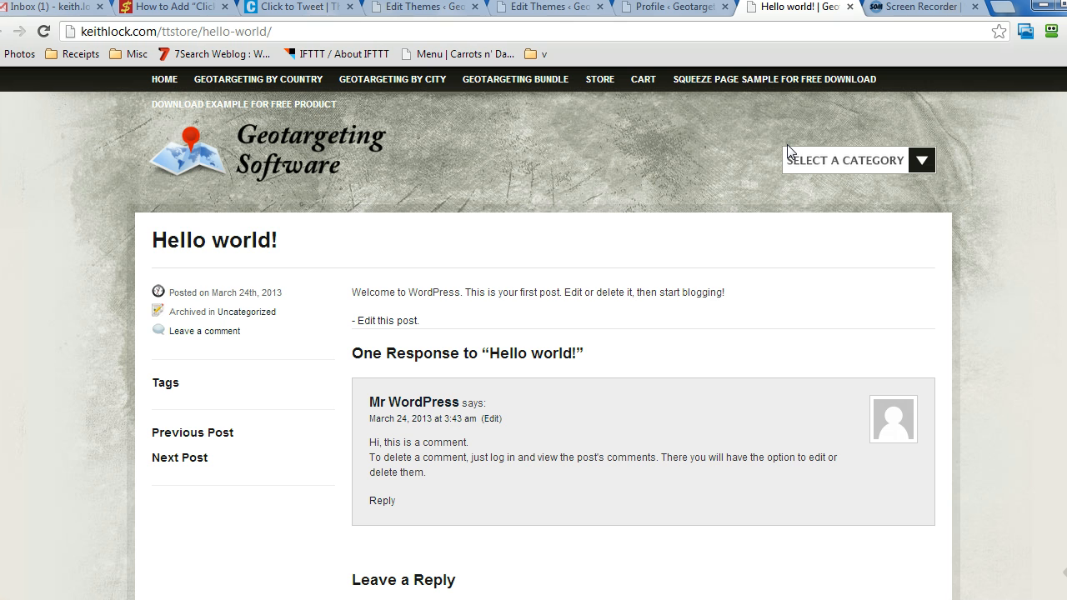
pyautogui.click(425, 6)
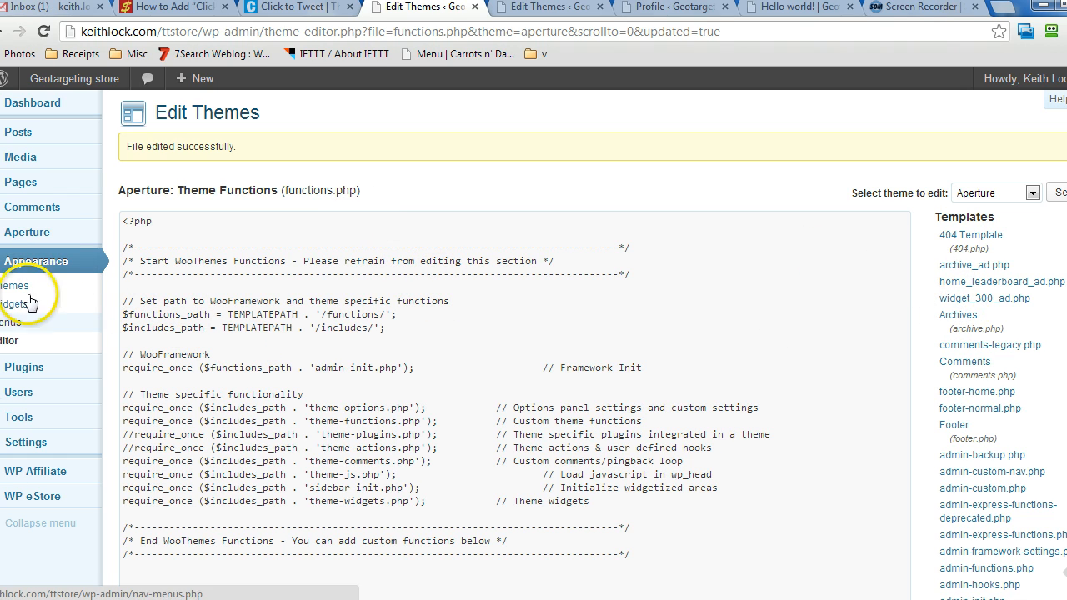
# Scroll down to the custom-functions section at the end of the Aperture functions.php
pyautogui.scroll(-3)
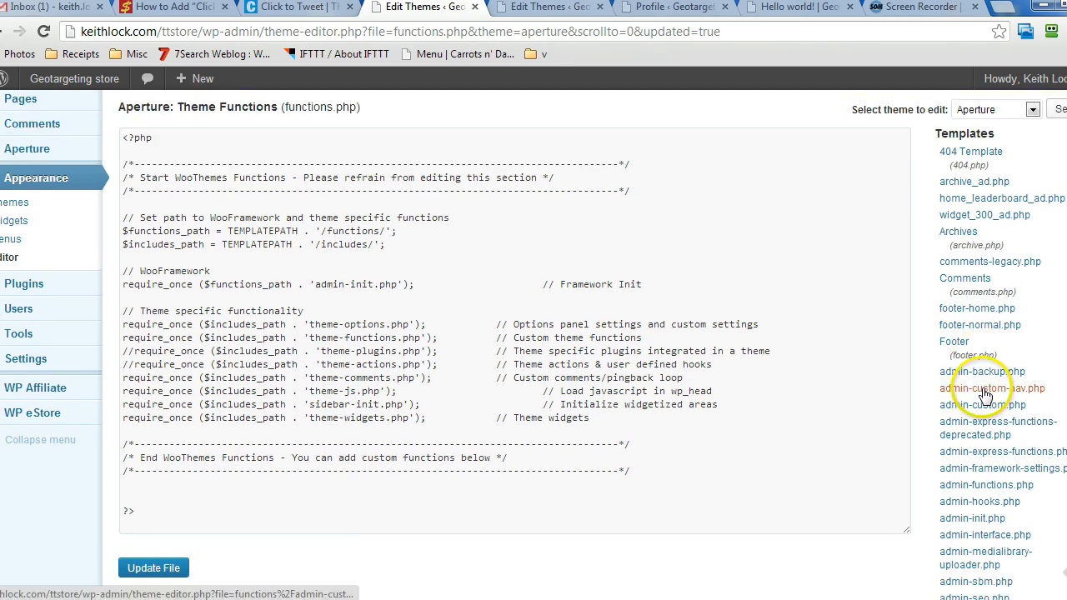
pyautogui.scroll(-3)
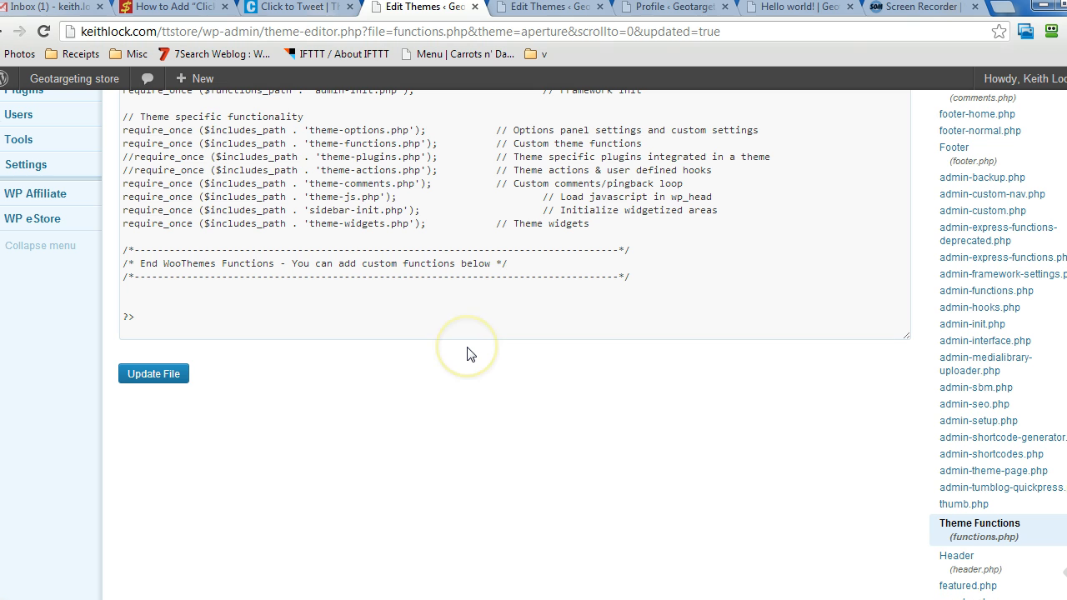
pyautogui.moveTo(524, 417)
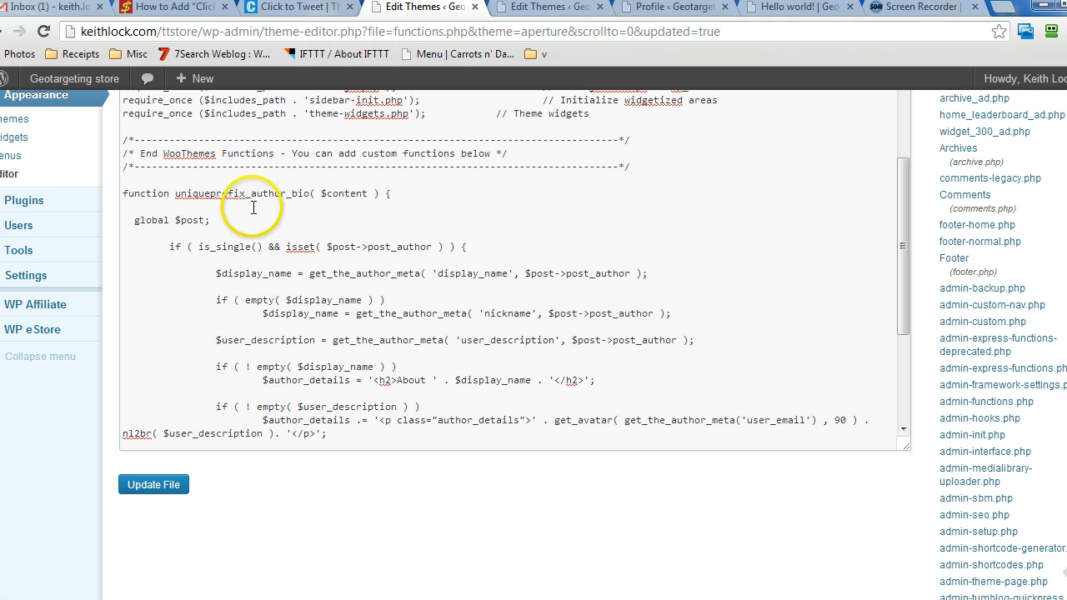
pyautogui.doubleClick(280, 193)
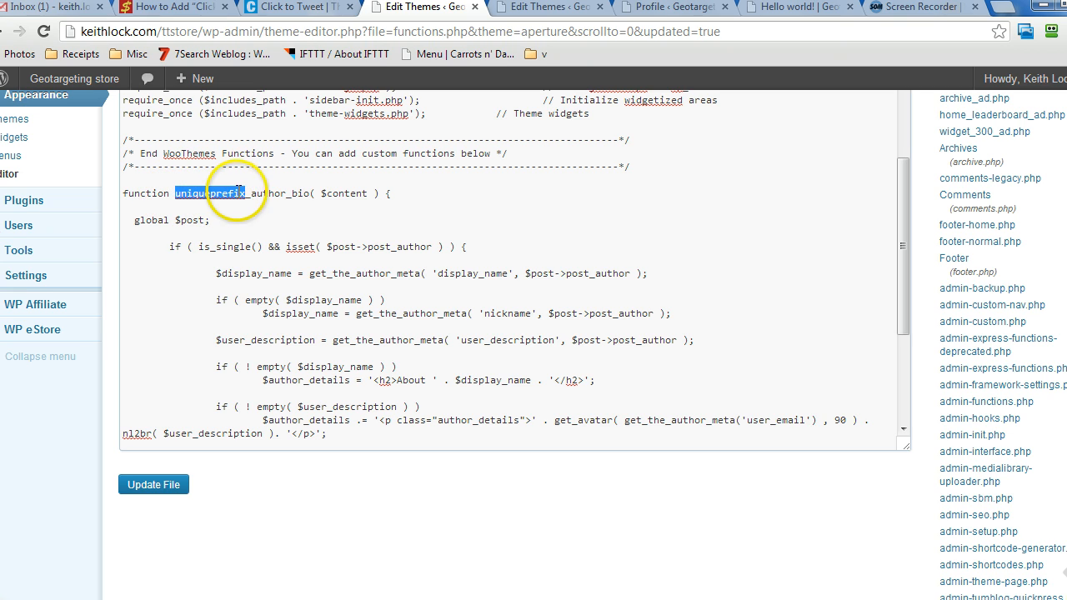
pyautogui.scroll(-3)
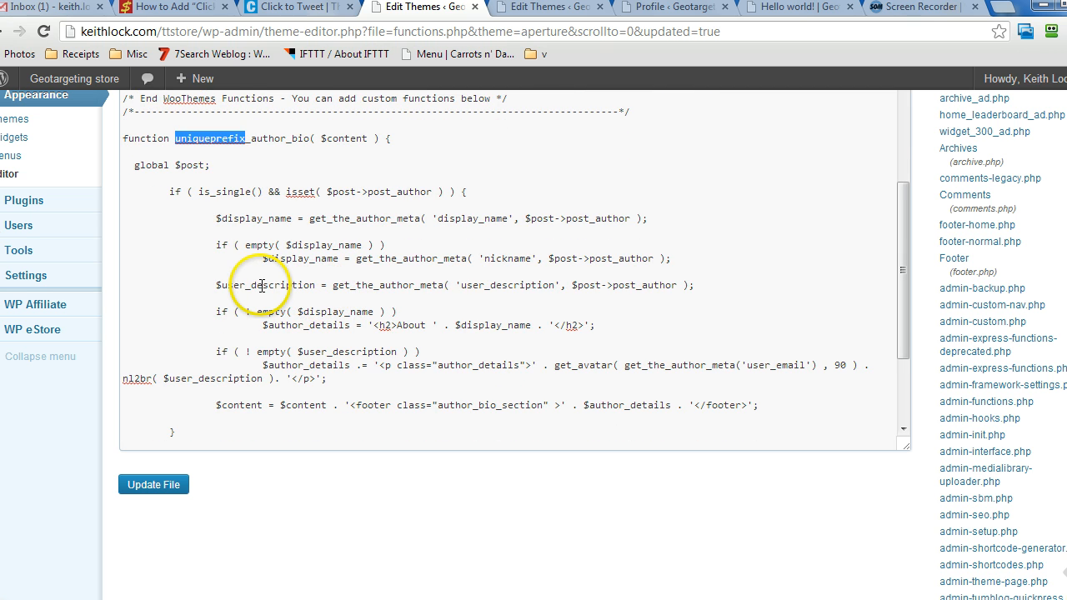
pyautogui.scroll(-3)
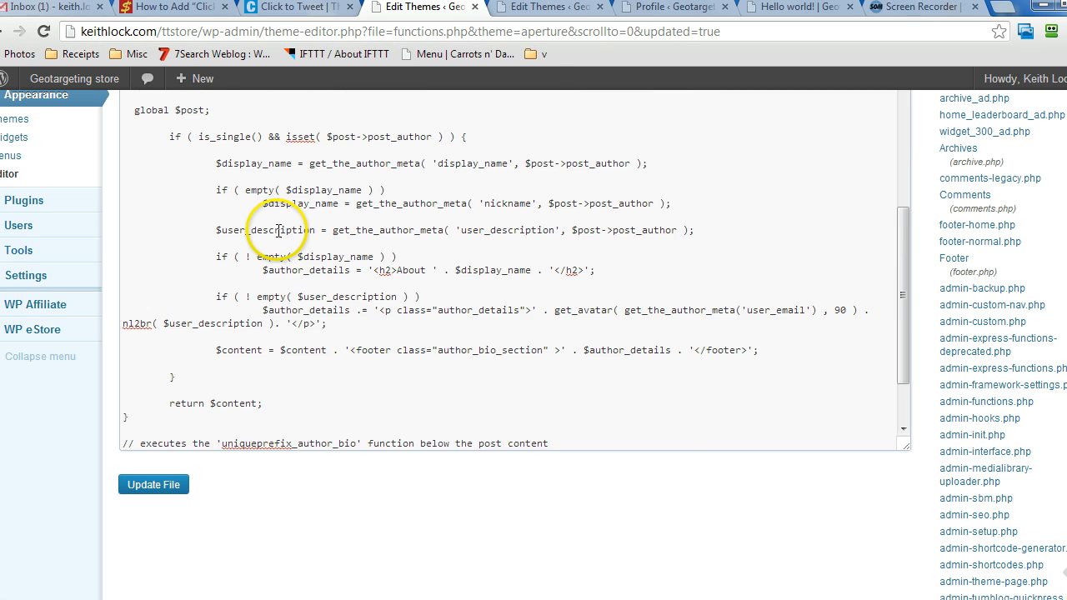
pyautogui.scroll(-3)
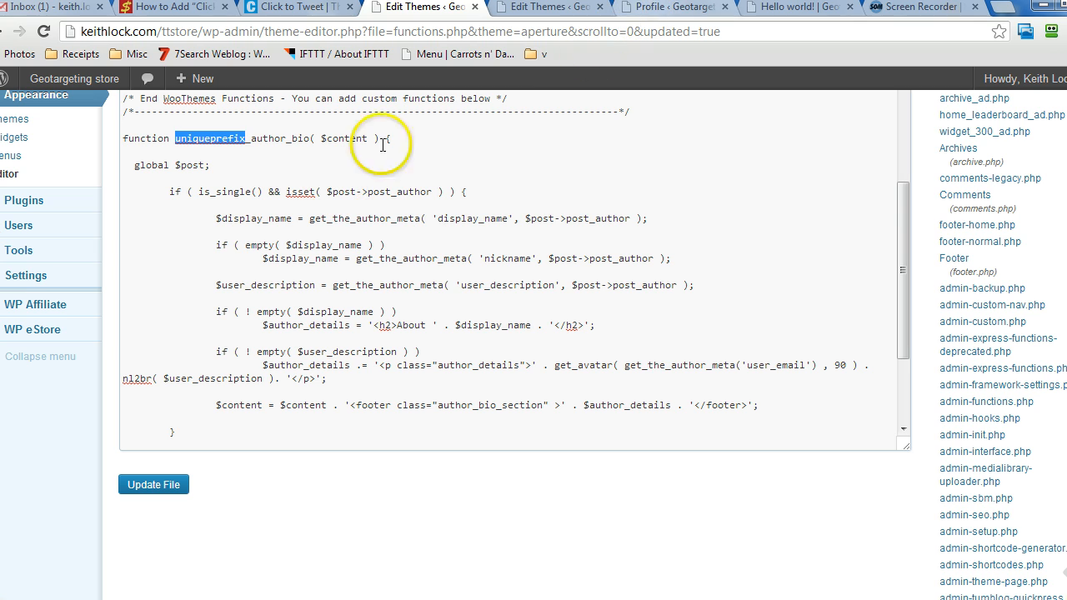
pyautogui.doubleClick(222, 192)
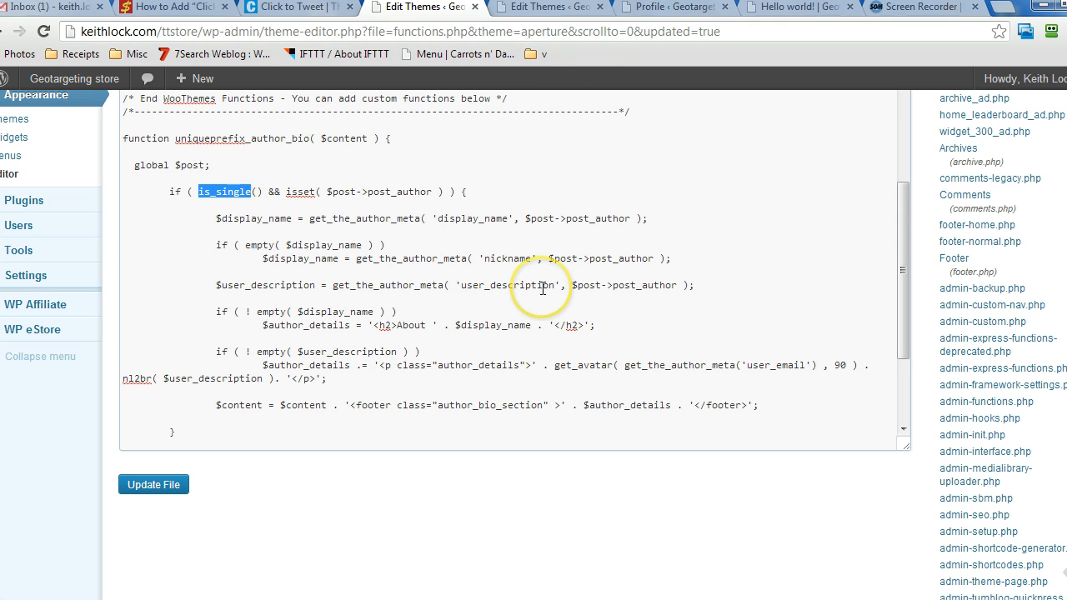
pyautogui.moveTo(485, 200)
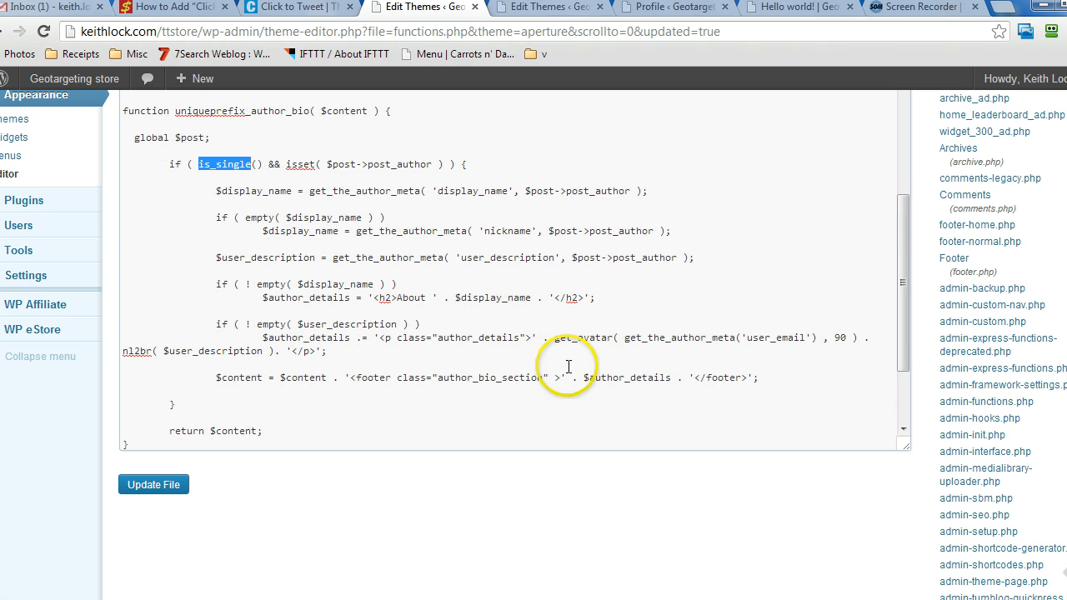
pyautogui.doubleClick(629, 378)
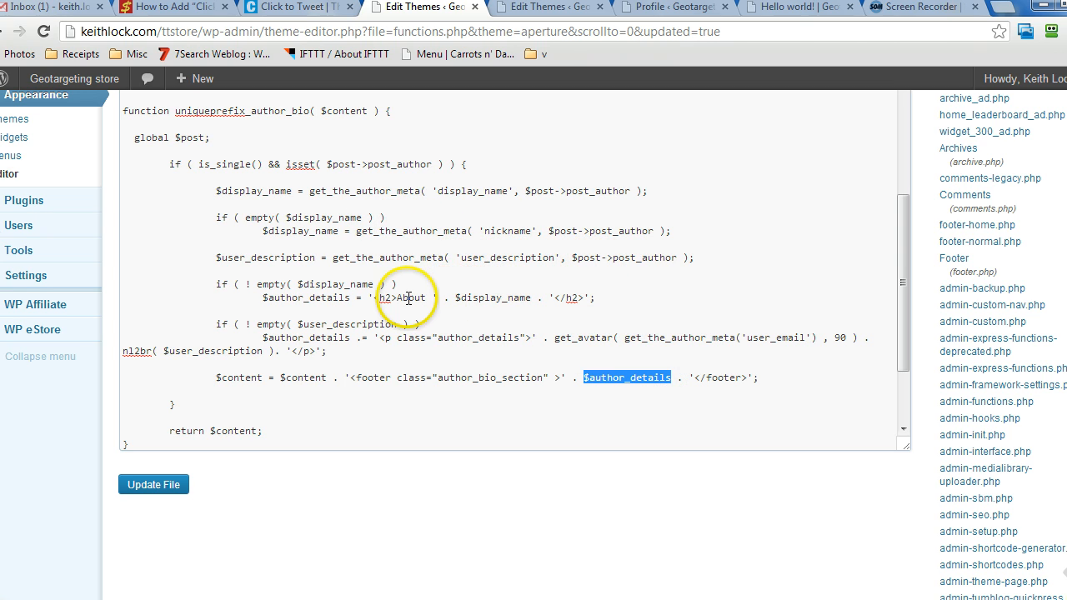
pyautogui.doubleClick(468, 298)
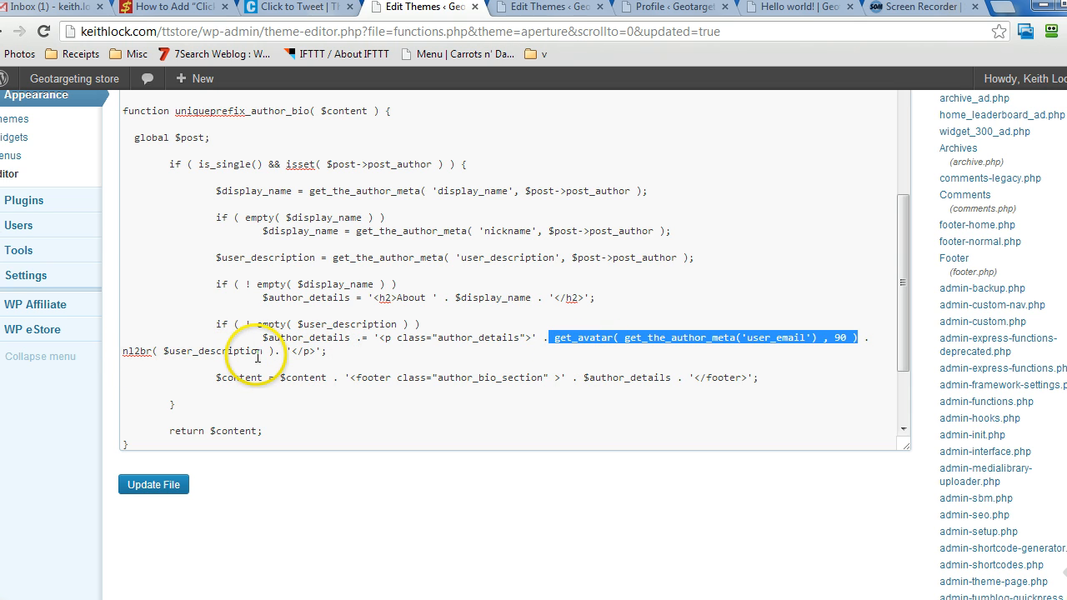
pyautogui.scroll(-3)
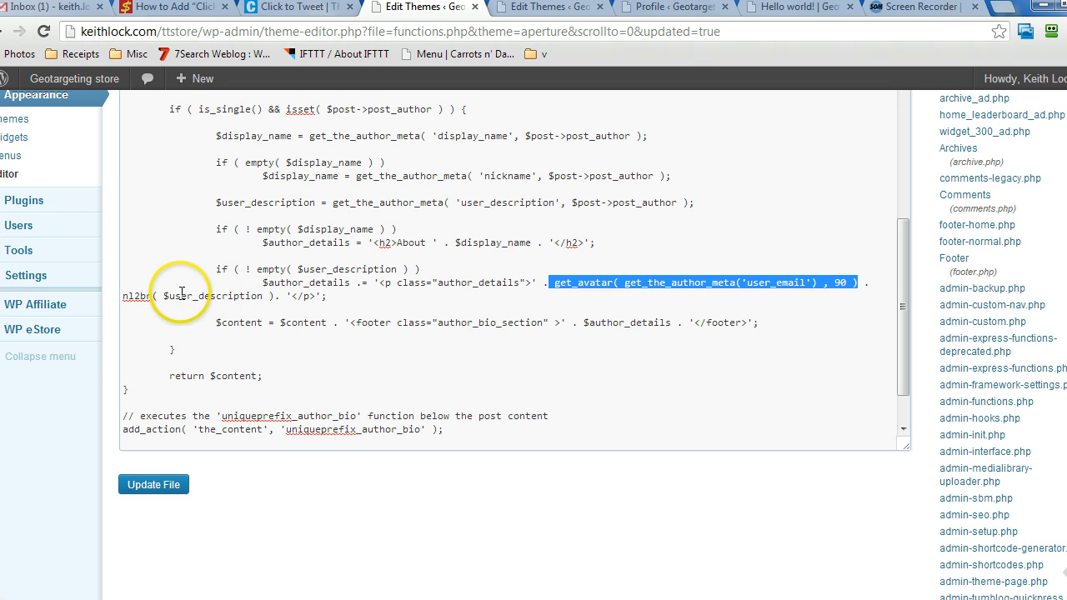
pyautogui.moveTo(125, 297)
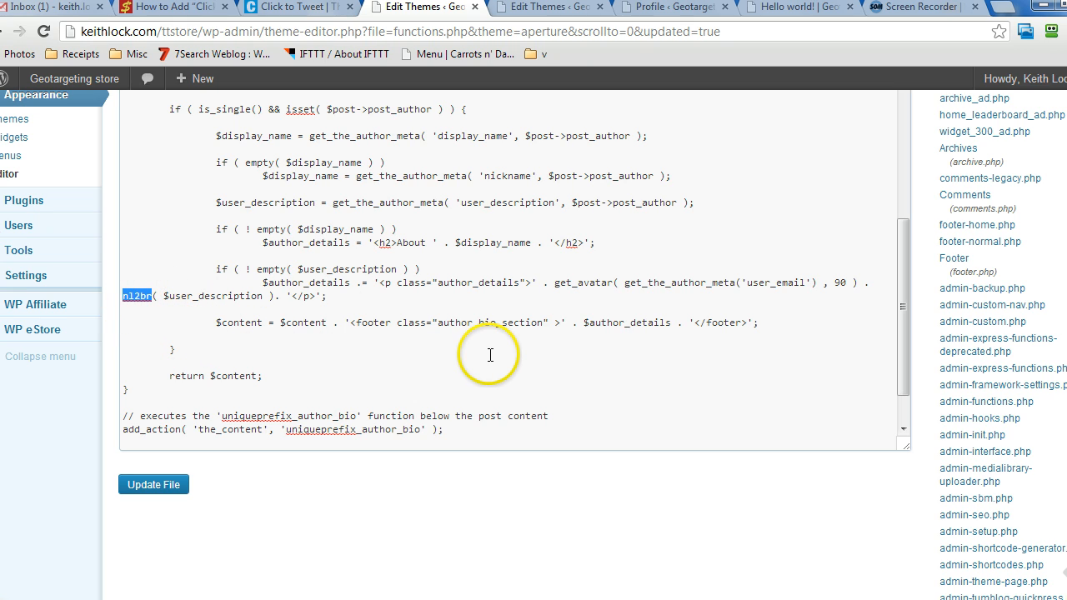
pyautogui.moveTo(479, 361)
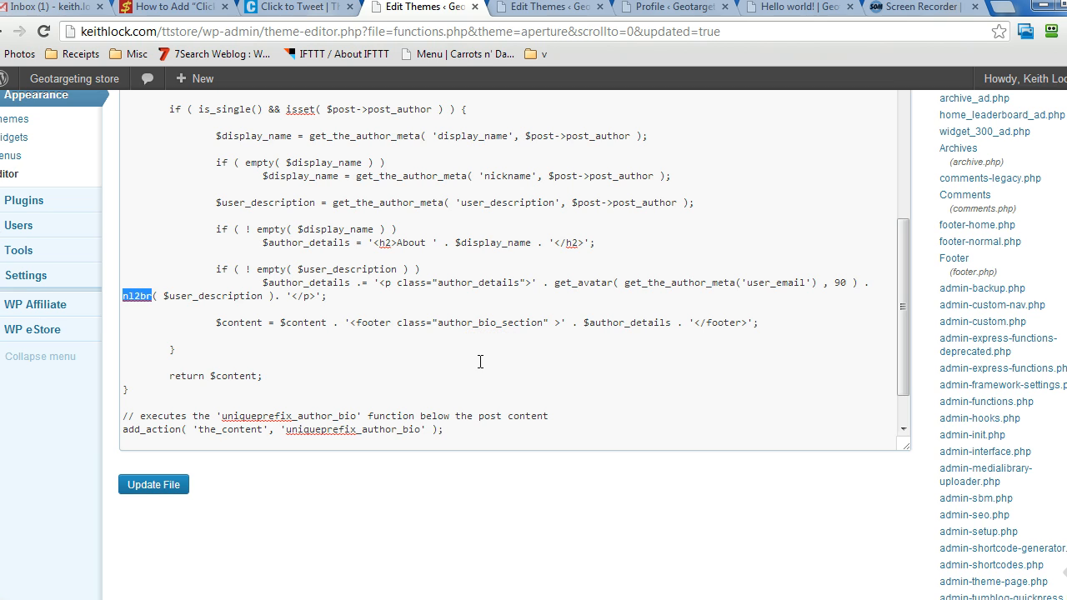
pyautogui.click(282, 302)
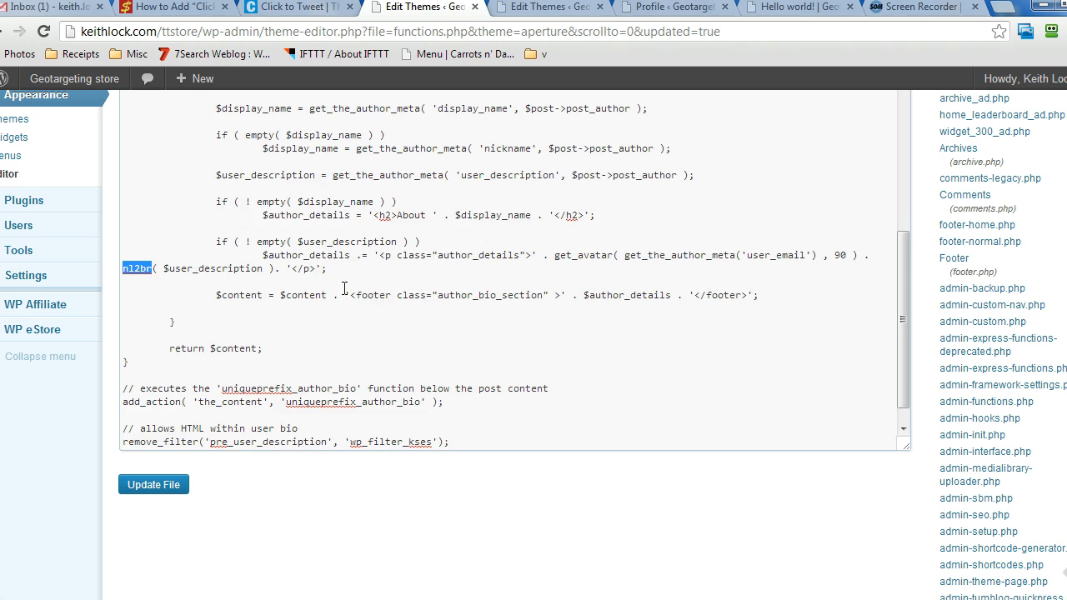
pyautogui.scroll(-3)
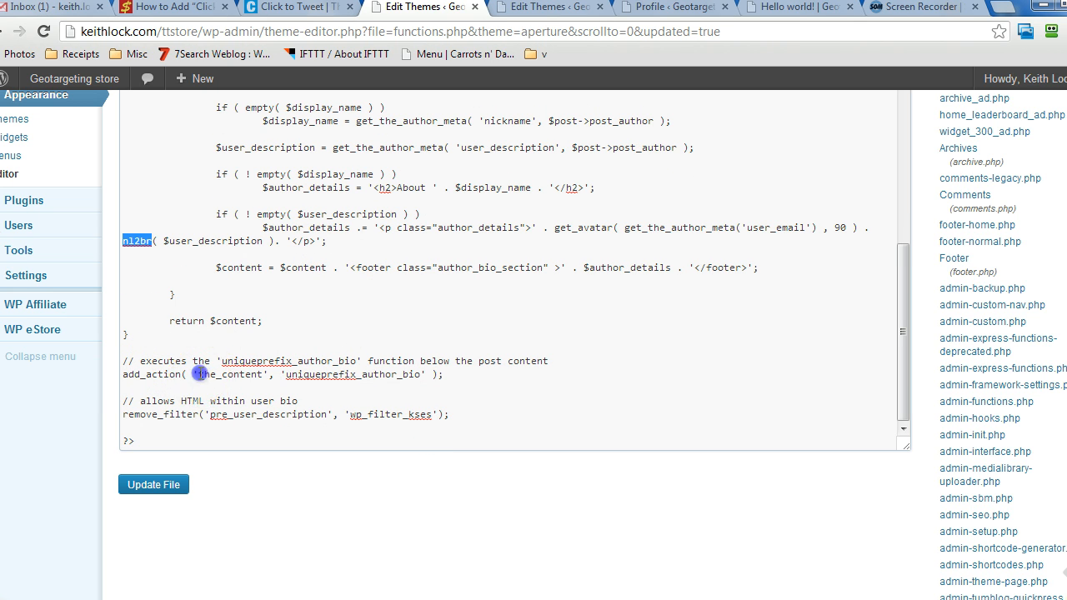
pyautogui.doubleClick(231, 373)
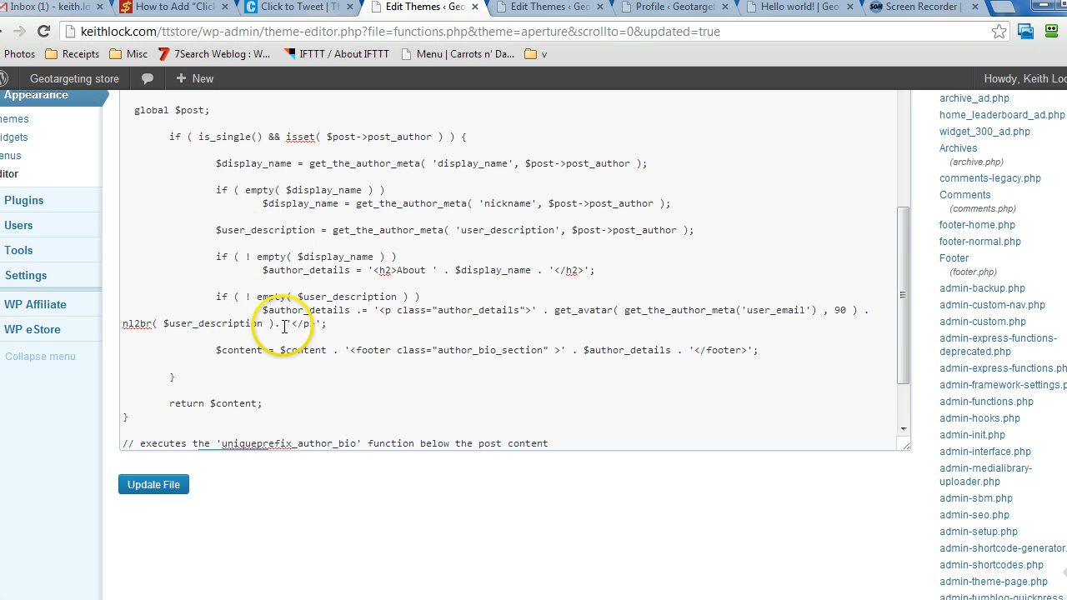
pyautogui.scroll(-3)
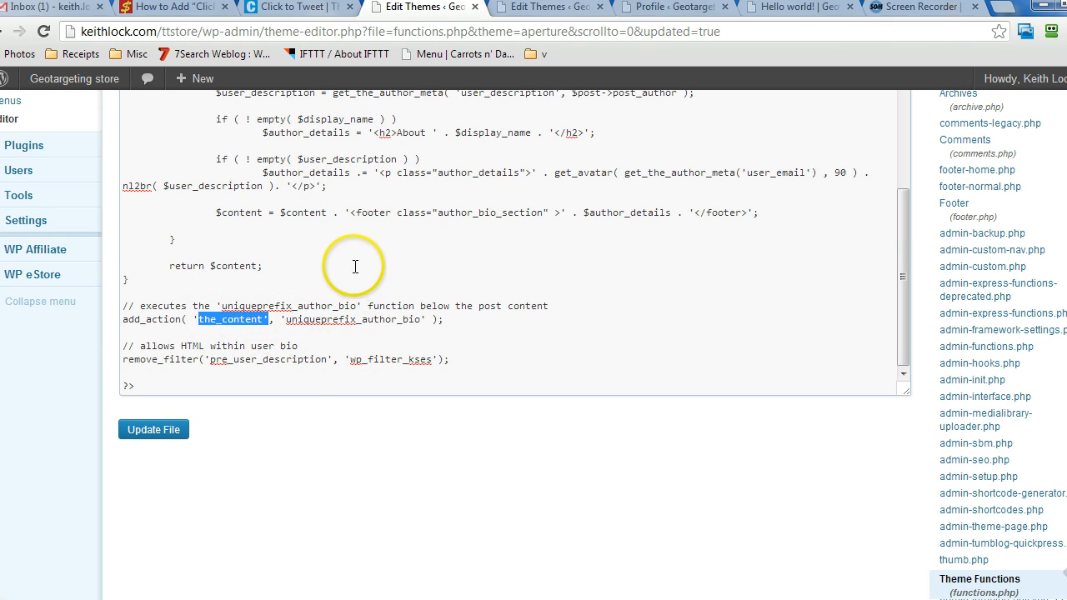
pyautogui.scroll(-3)
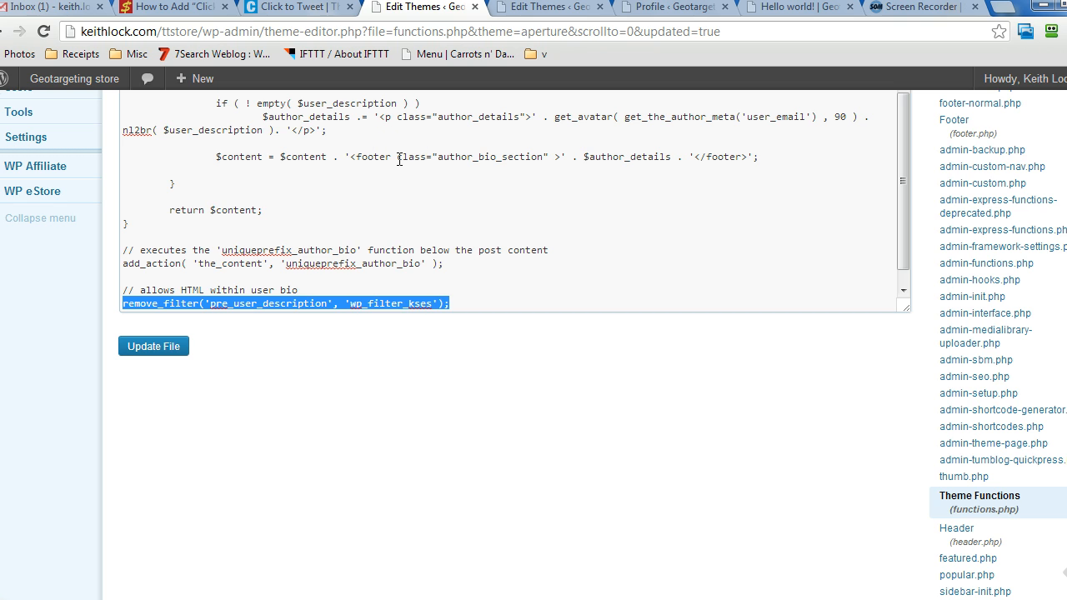
pyautogui.moveTo(950, 373)
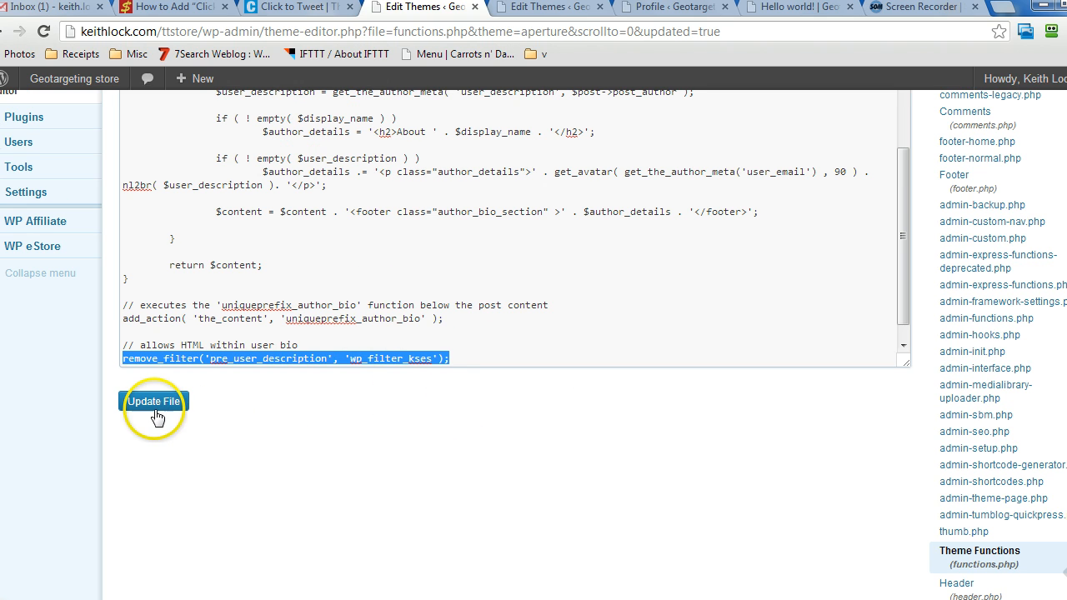
# Save functions.php with the author bio code and view the Hello world! post
pyautogui.click(153, 400)
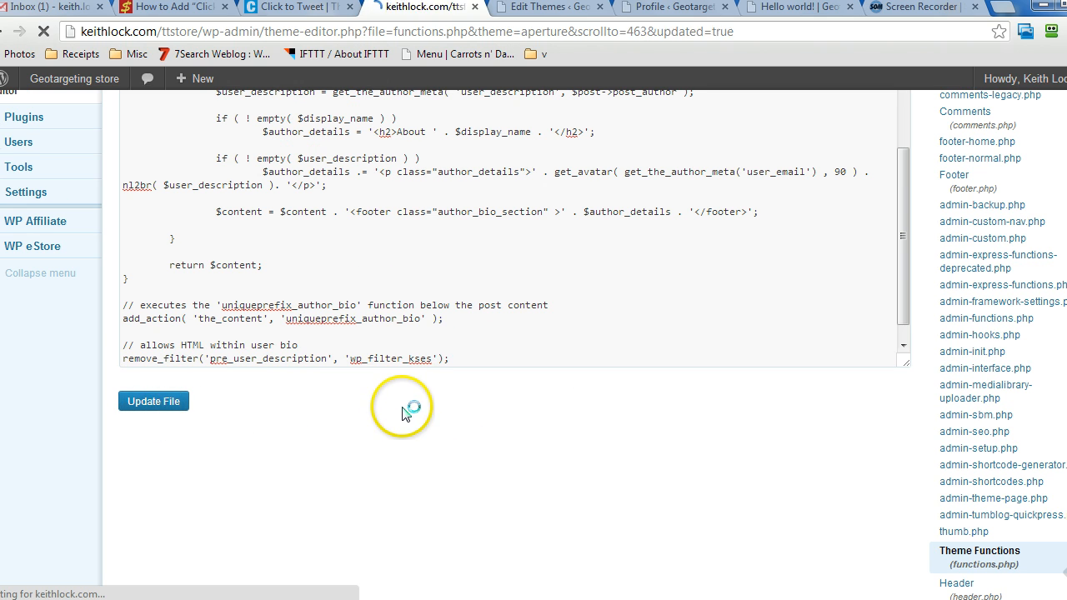
pyautogui.click(154, 401)
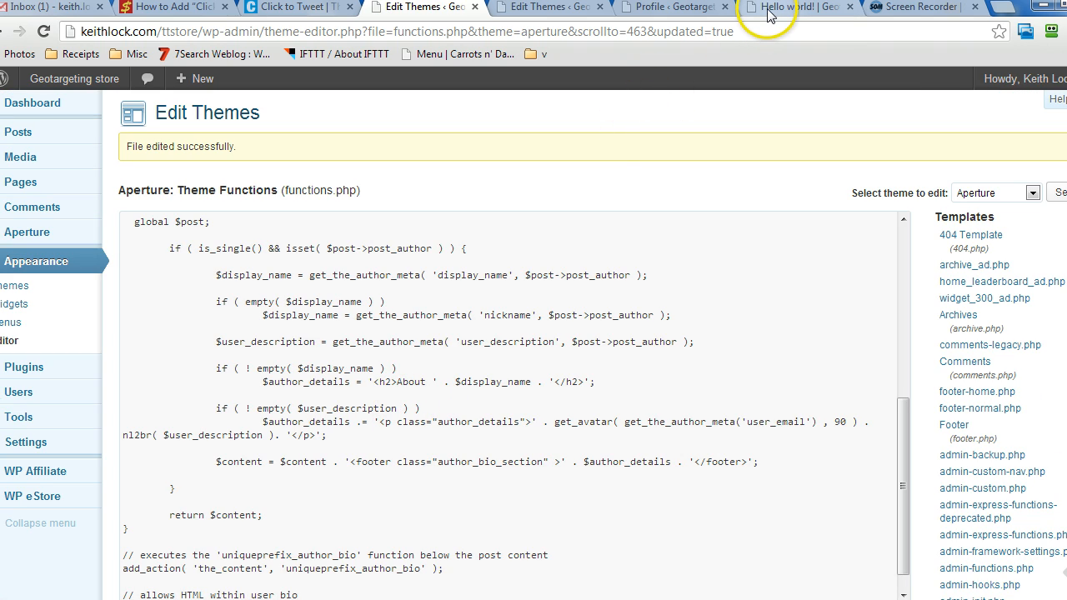
pyautogui.click(796, 6)
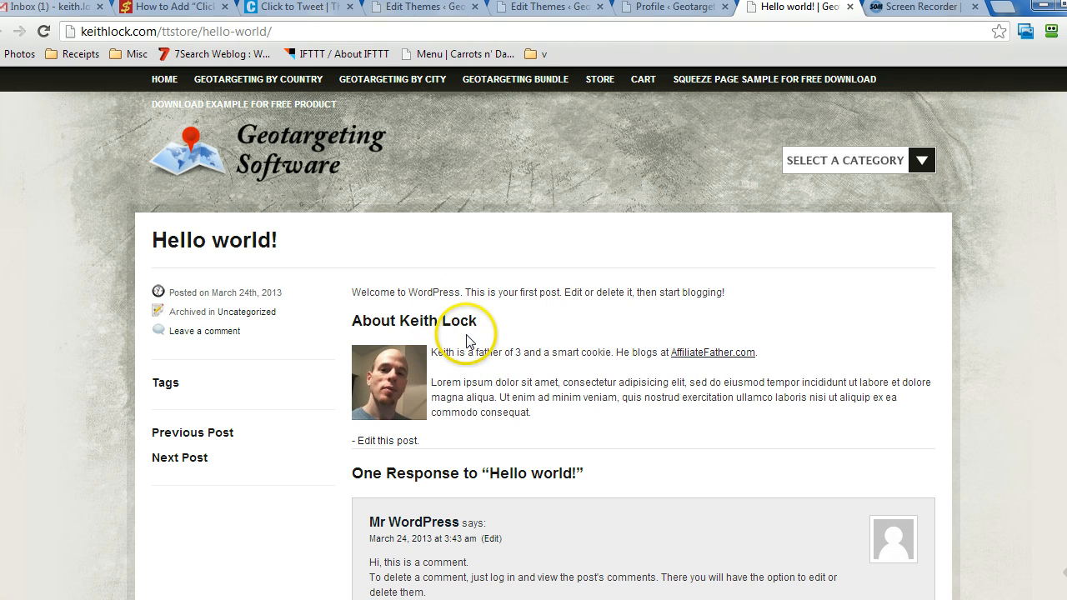
pyautogui.moveTo(432, 392)
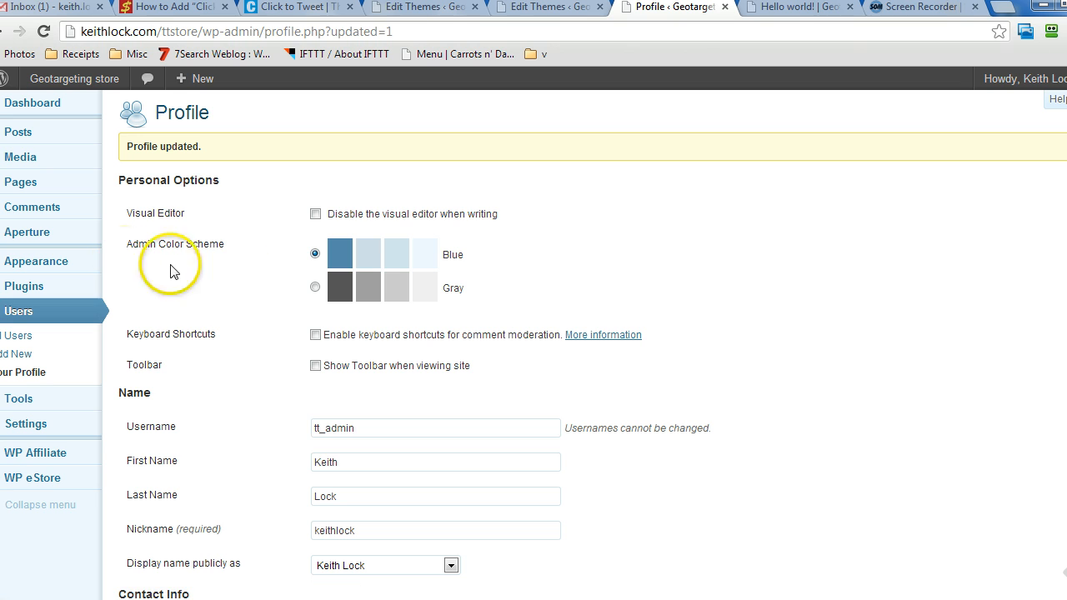
# Scroll the Profile page to Biographical Info and check the Edit Themes tab
pyautogui.scroll(-3)
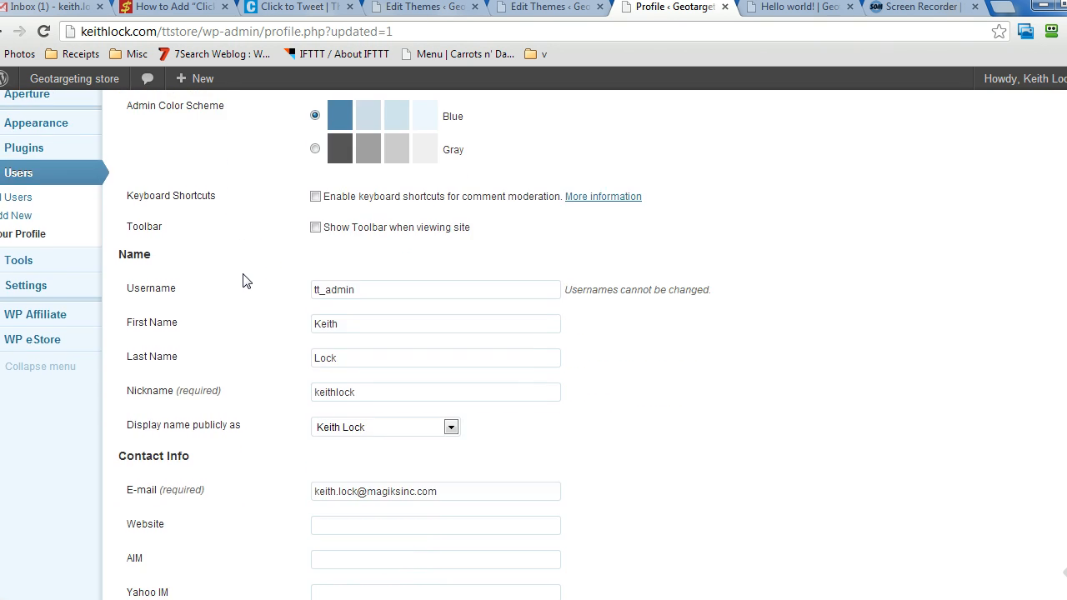
pyautogui.scroll(-3)
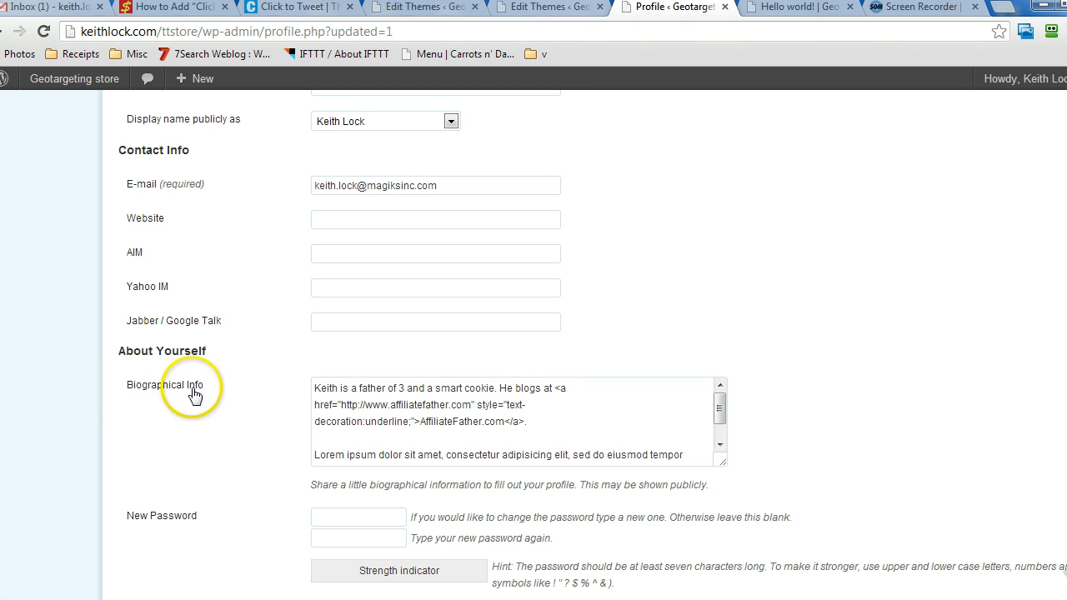
pyautogui.click(426, 7)
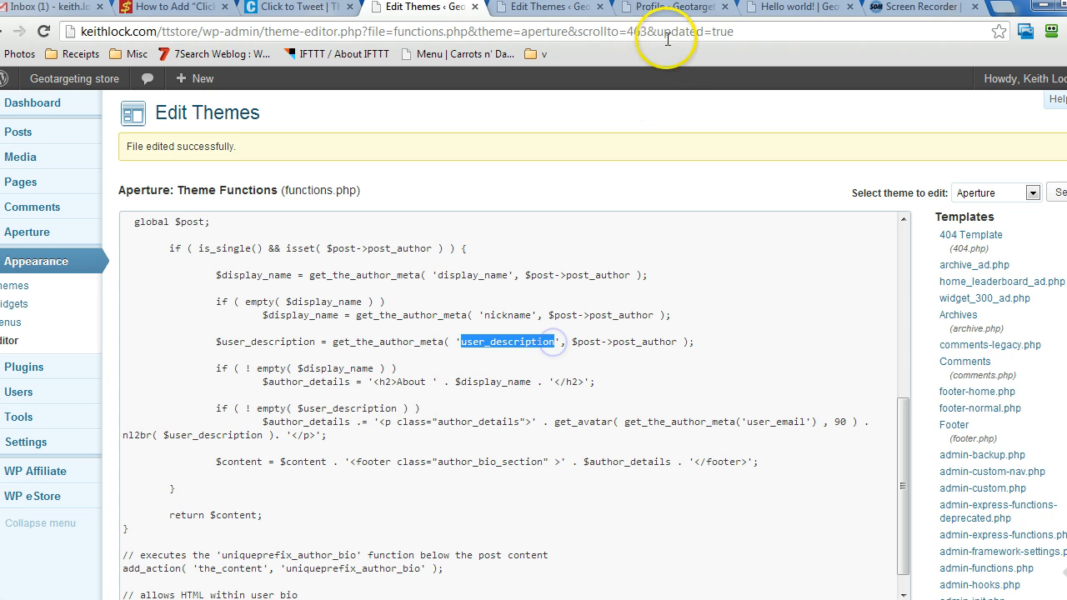
# Go back to the Profile settings, then view the Hello world! post's author bio
pyautogui.click(674, 6)
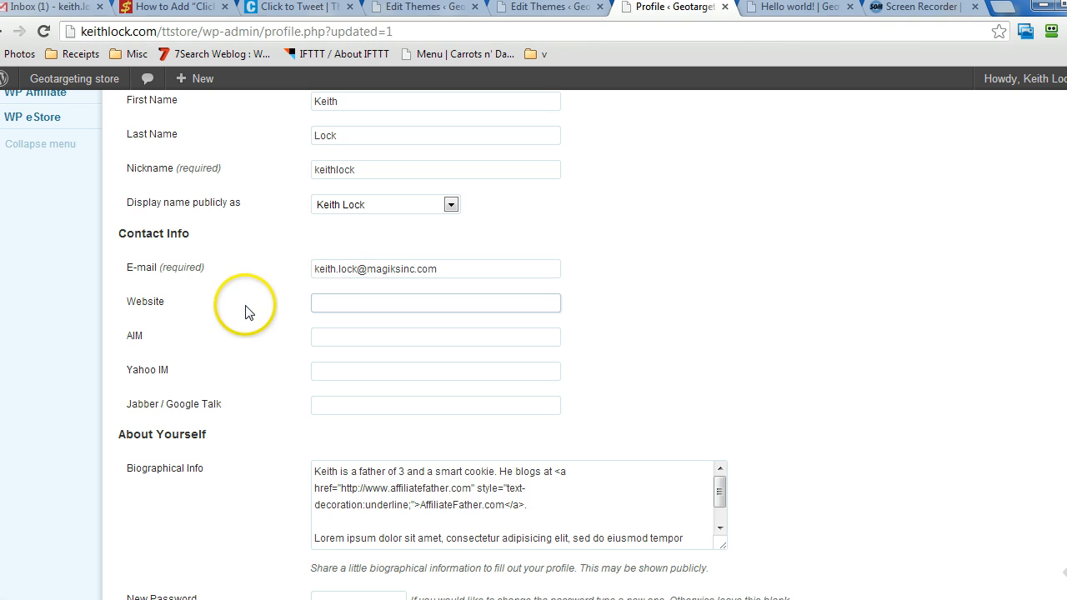
pyautogui.scroll(3)
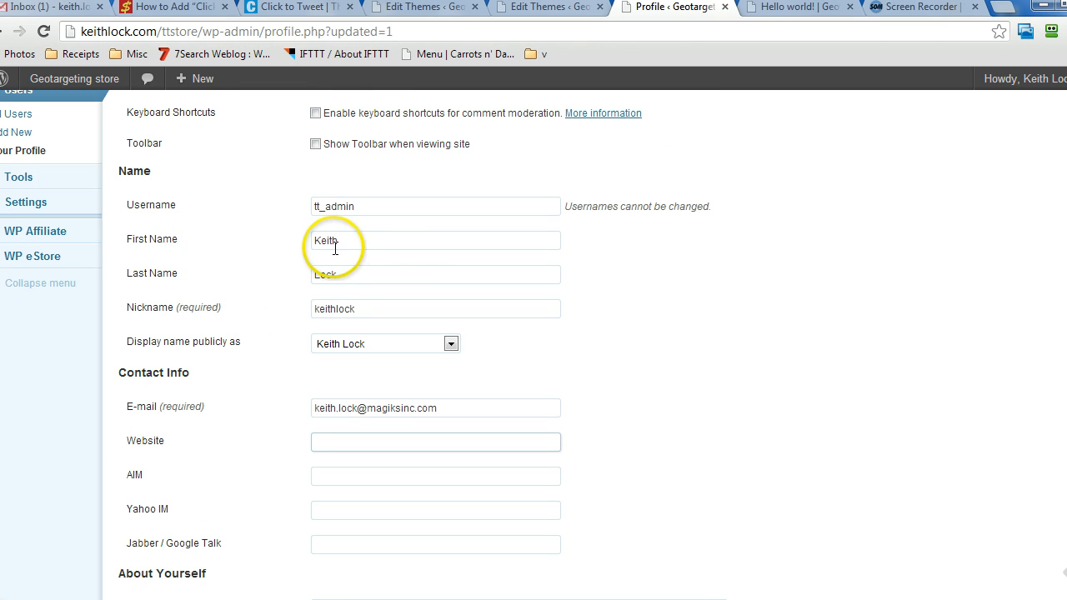
pyautogui.scroll(-3)
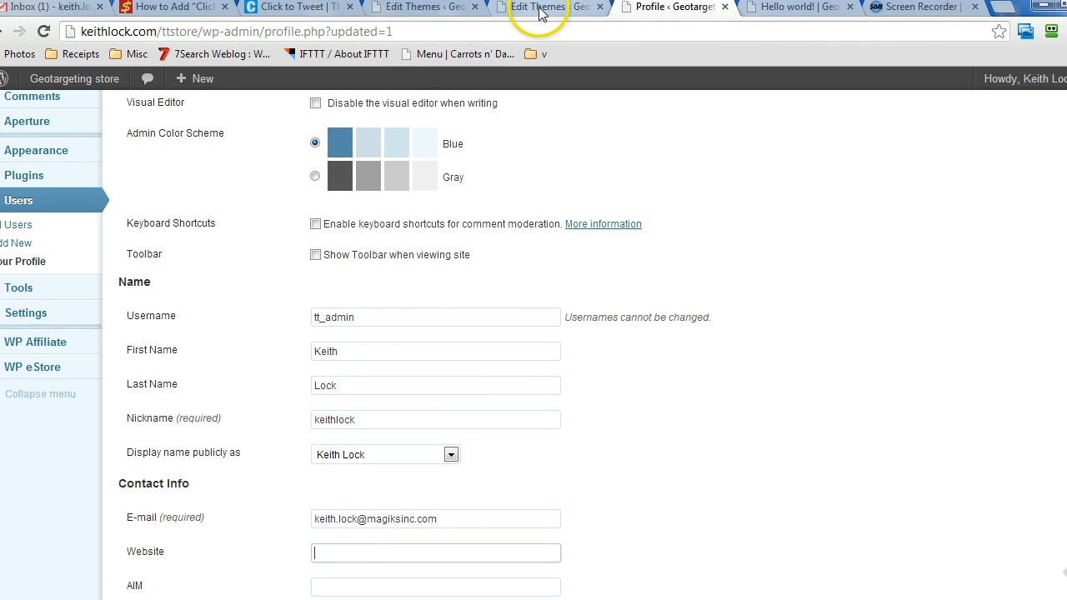
pyautogui.click(796, 7)
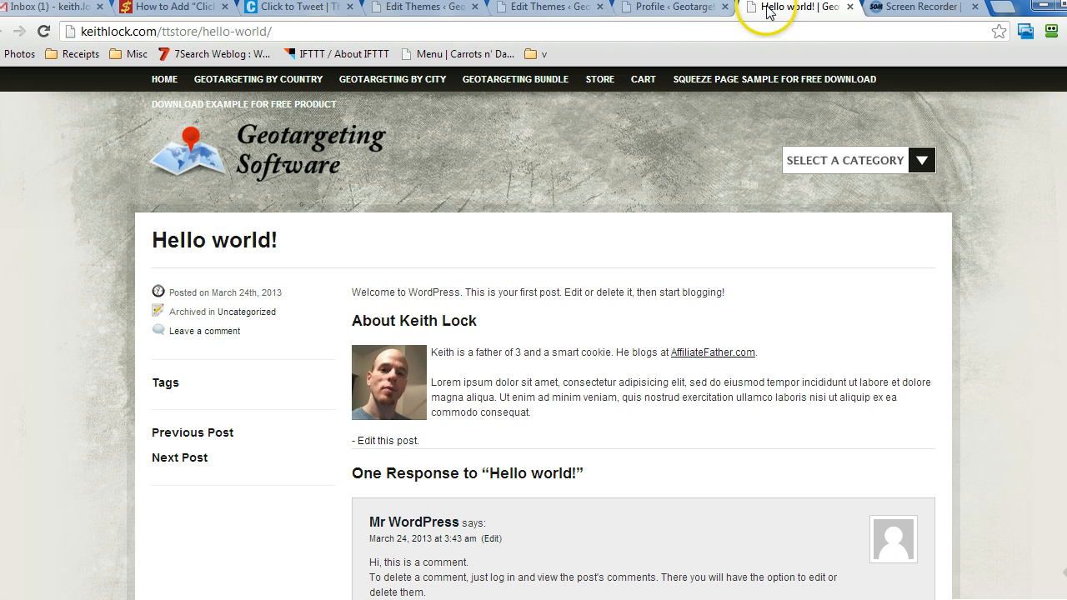
pyautogui.moveTo(437, 358)
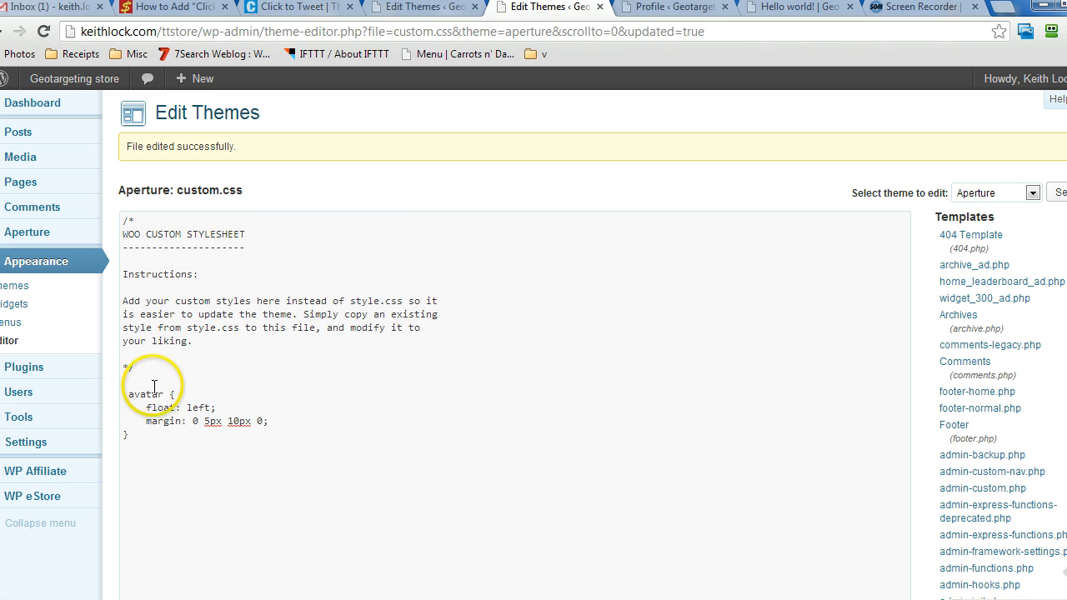
pyautogui.doubleClick(146, 393)
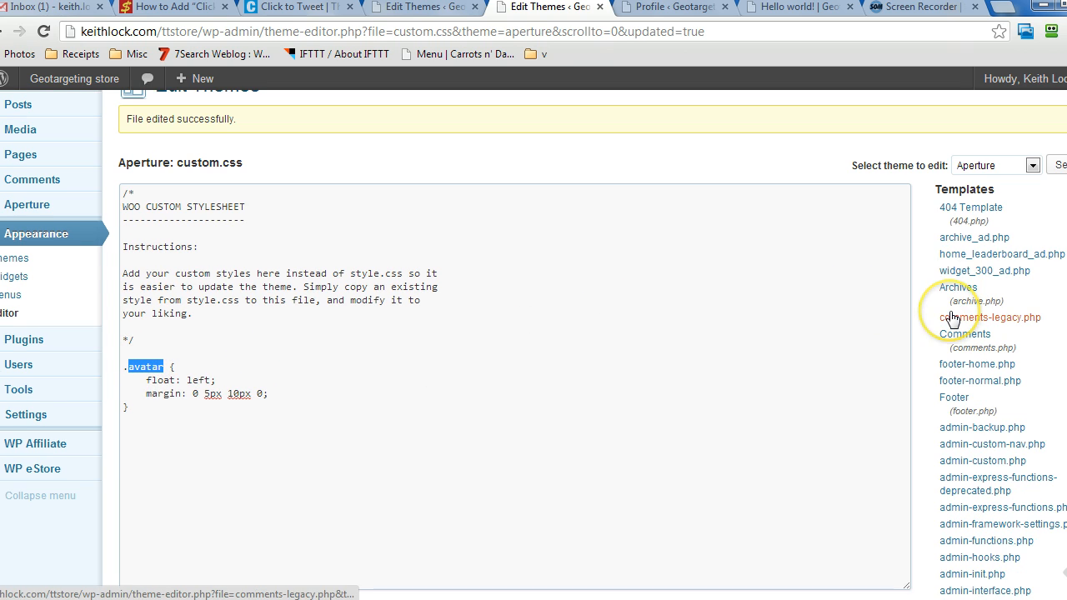
pyautogui.scroll(-3)
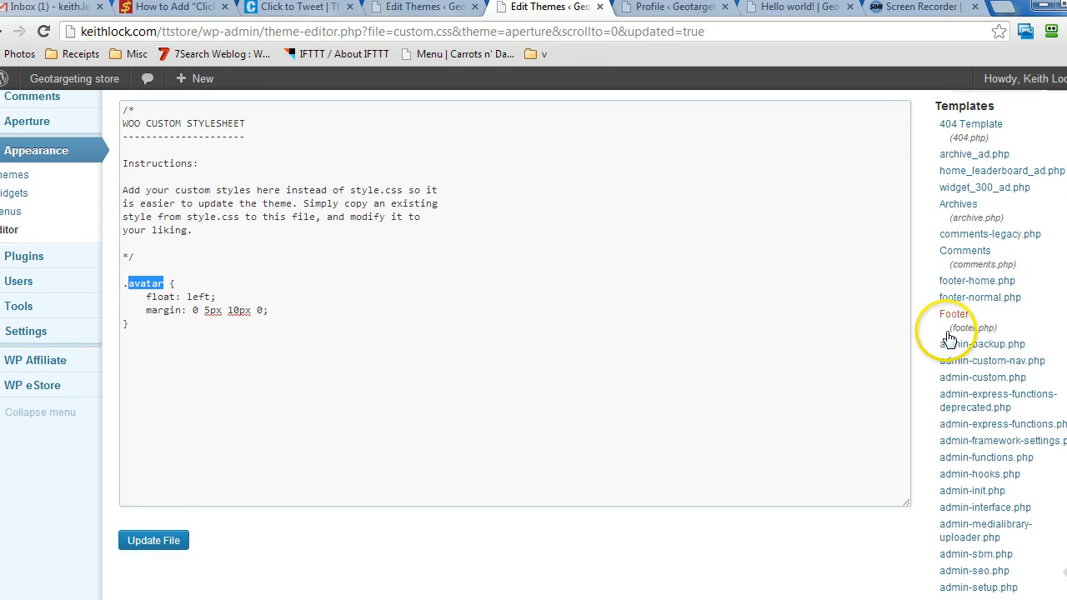
pyautogui.scroll(-3)
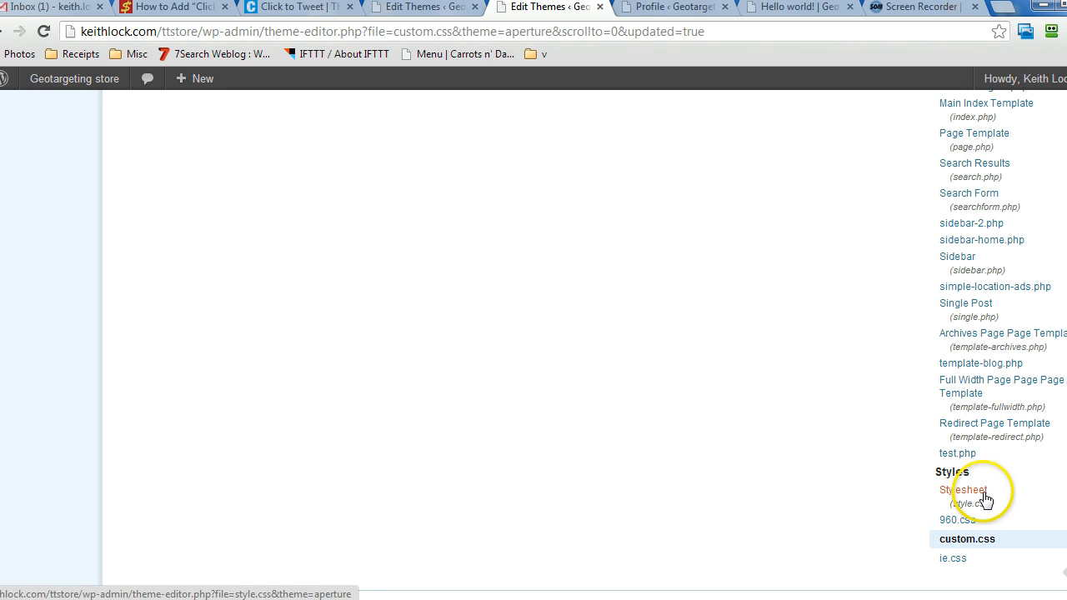
pyautogui.moveTo(982, 509)
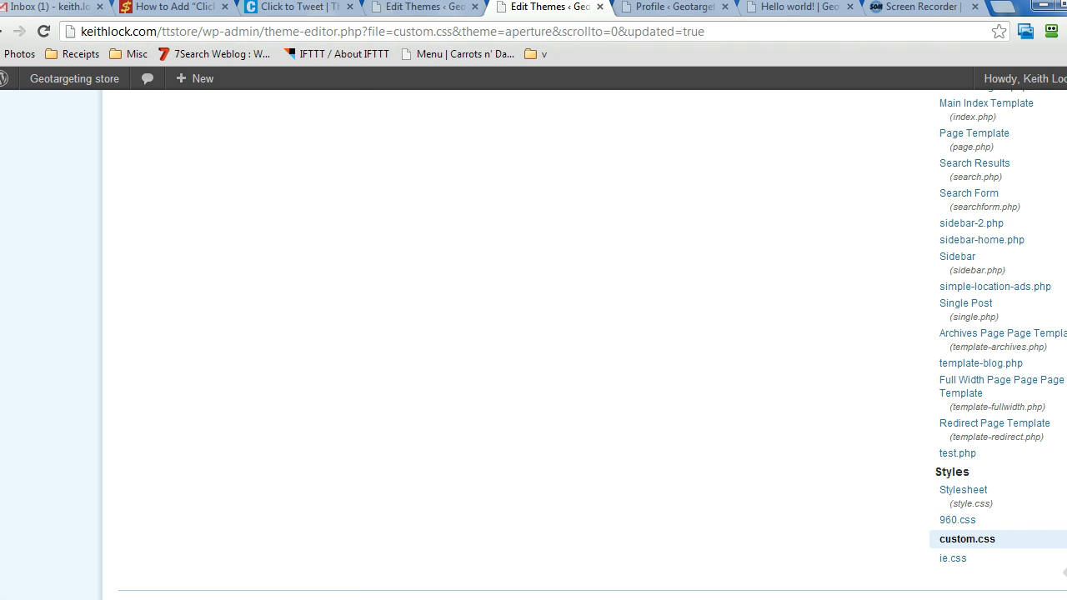
pyautogui.click(651, 399)
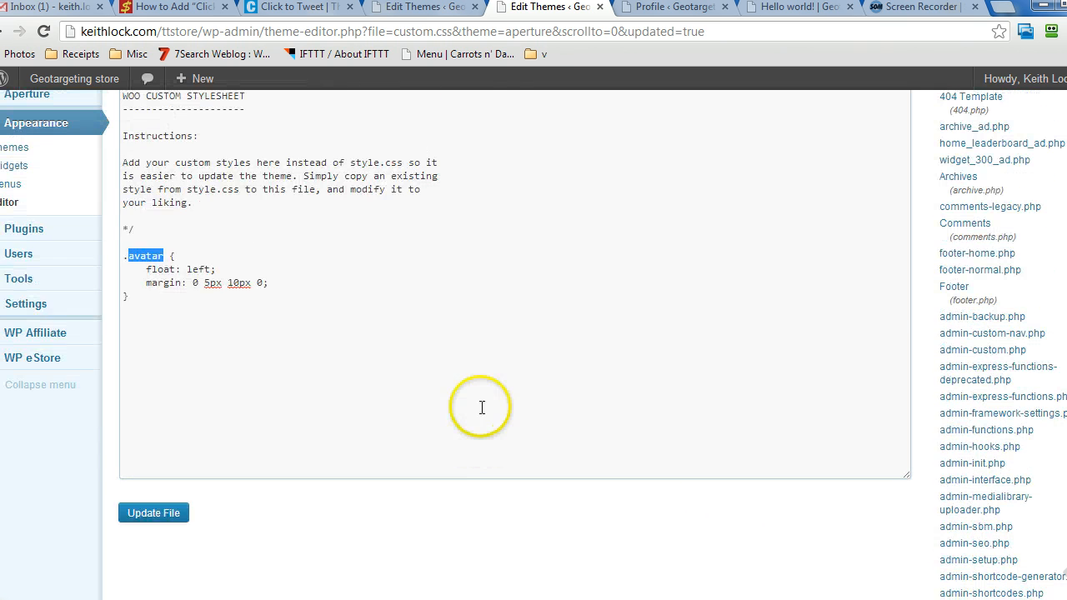
pyautogui.moveTo(862, 431)
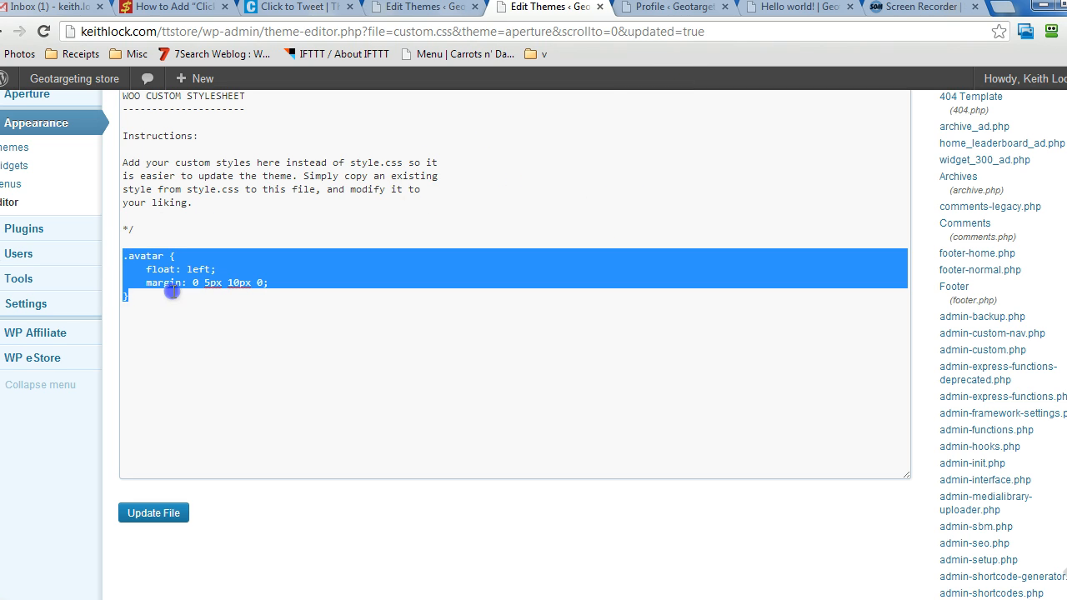
pyautogui.click(792, 7)
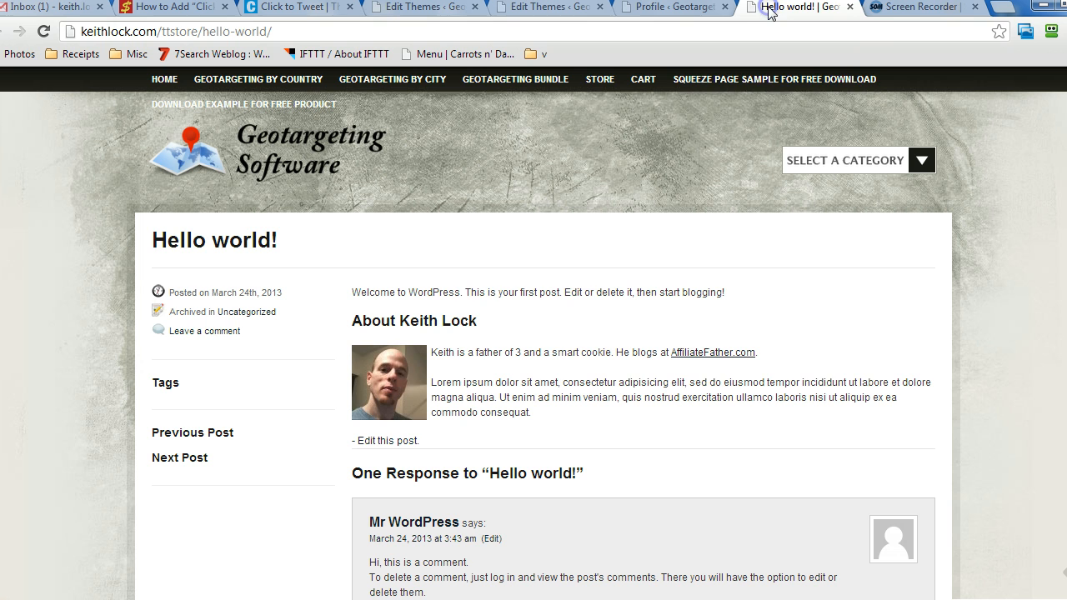